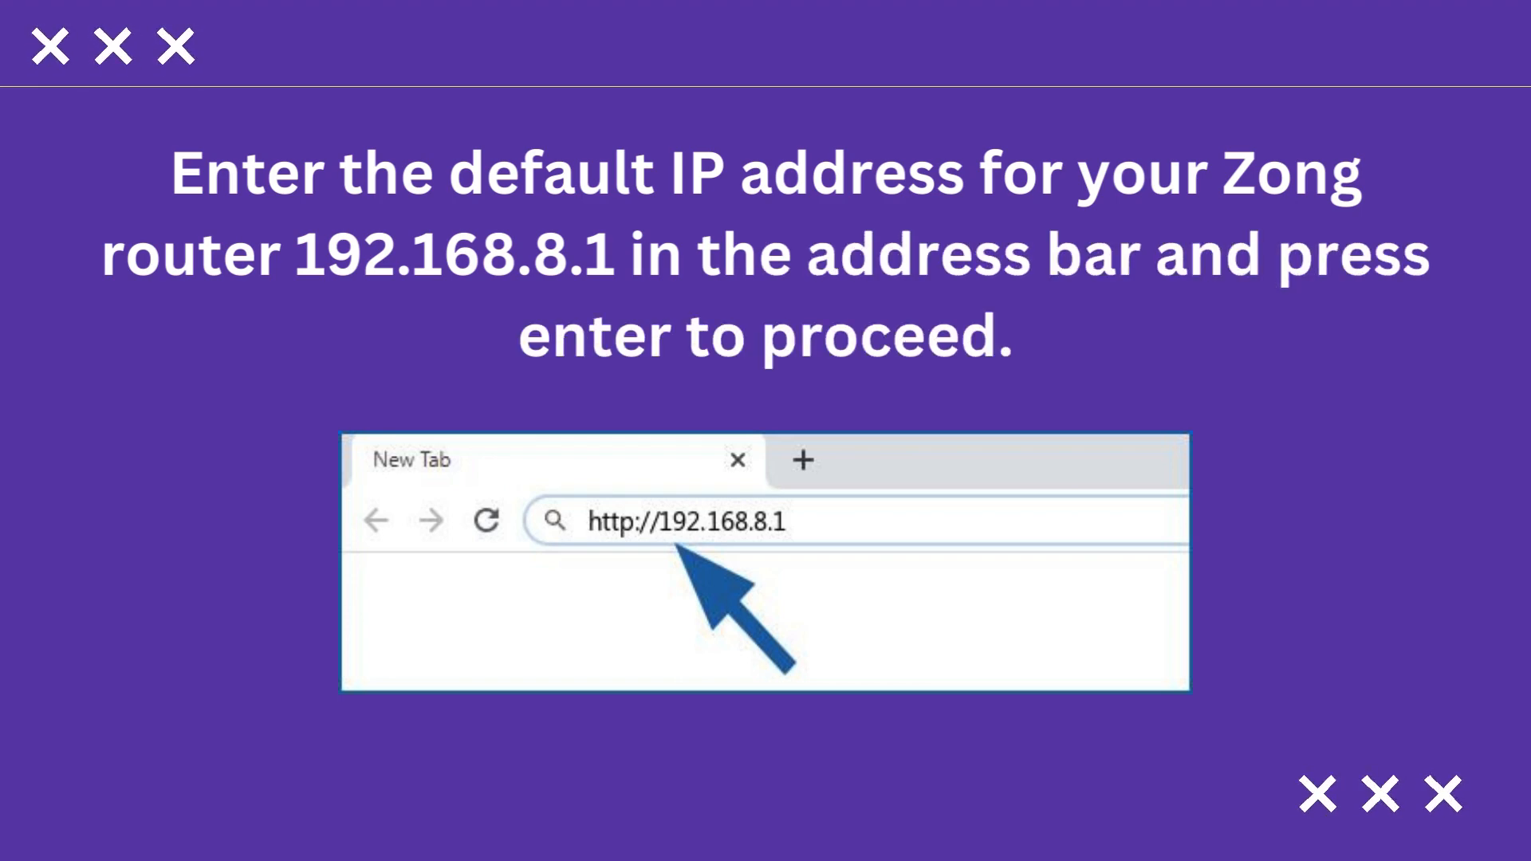
{"action": "key", "text": "enter"}
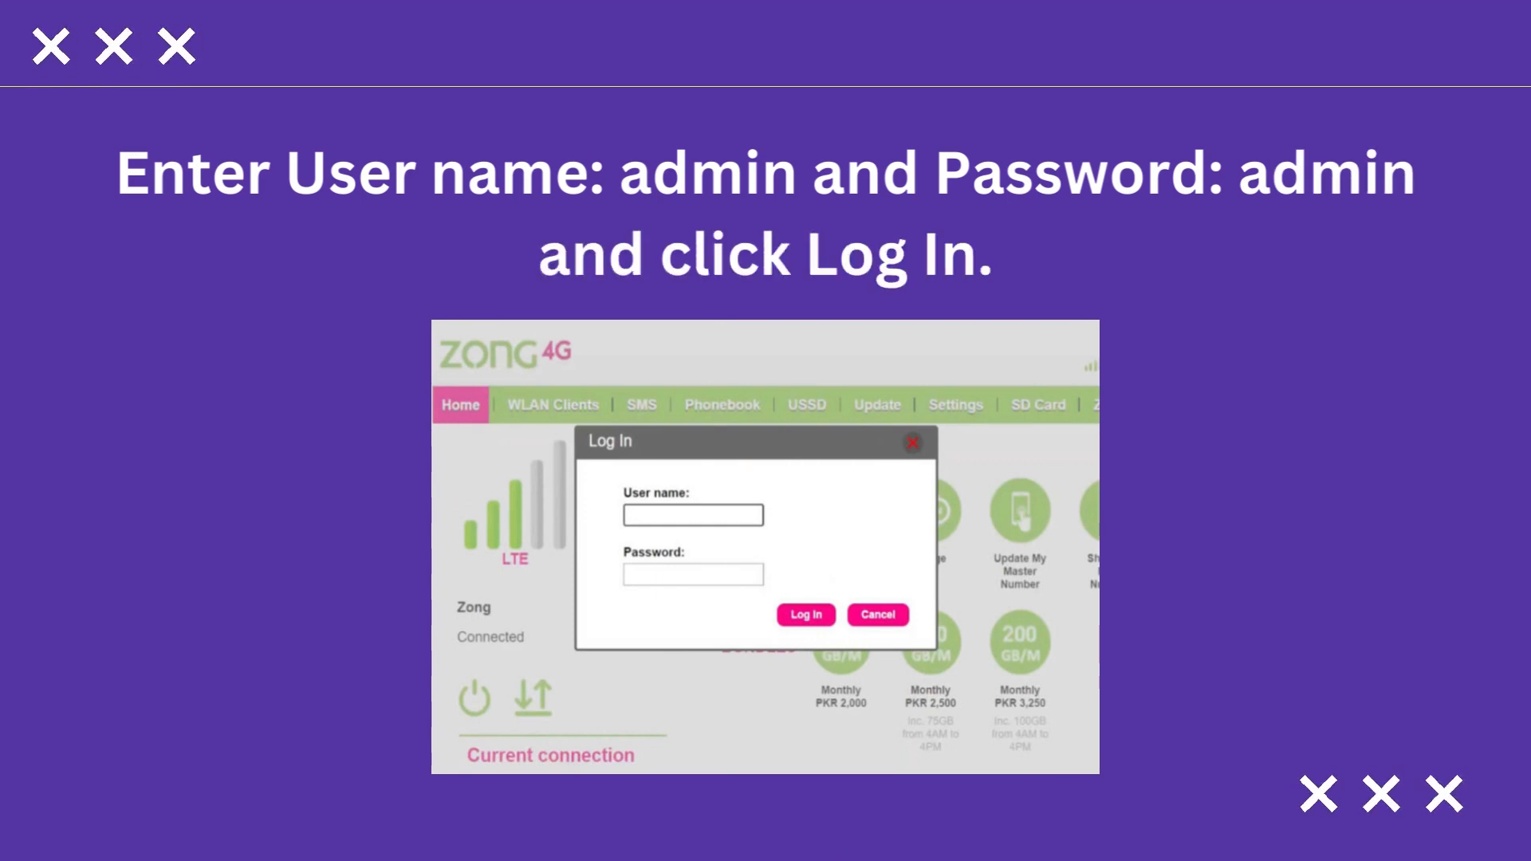
{"action": "left_click", "coordinate": [804, 614]}
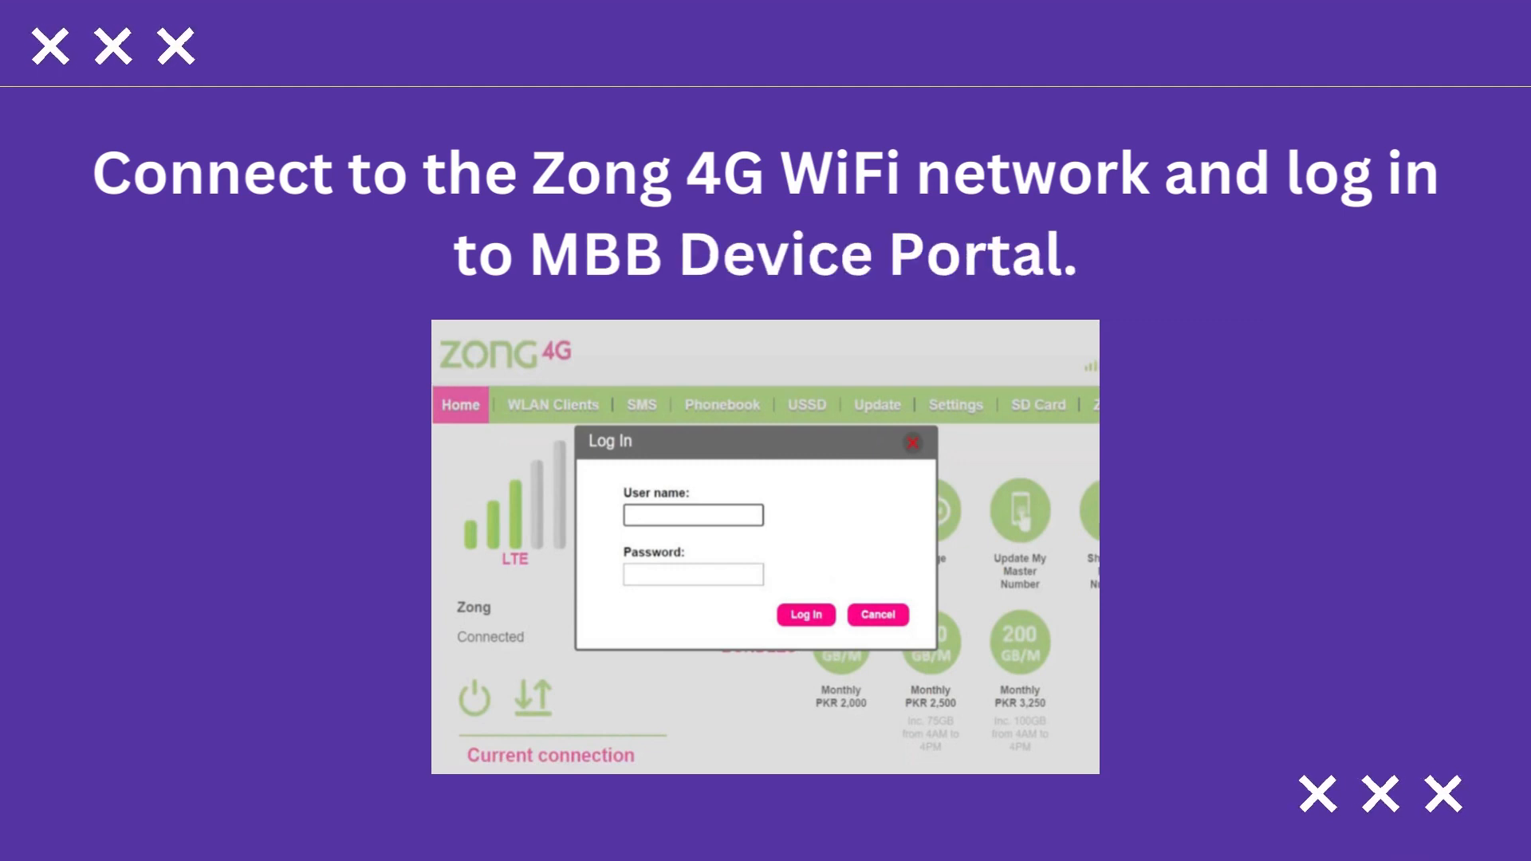
{"action": "left_click", "coordinate": [804, 615]}
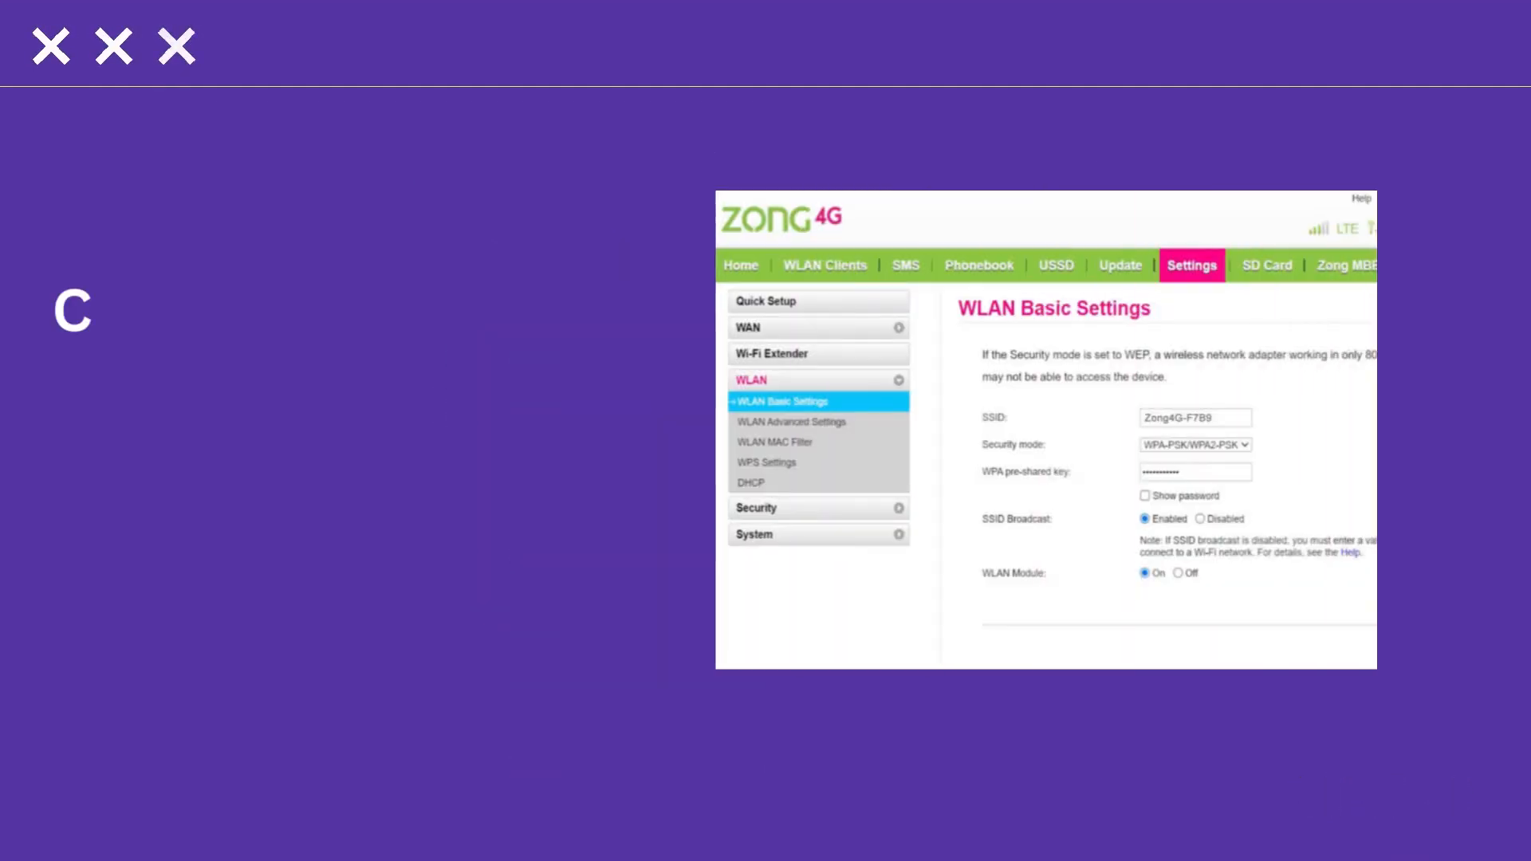